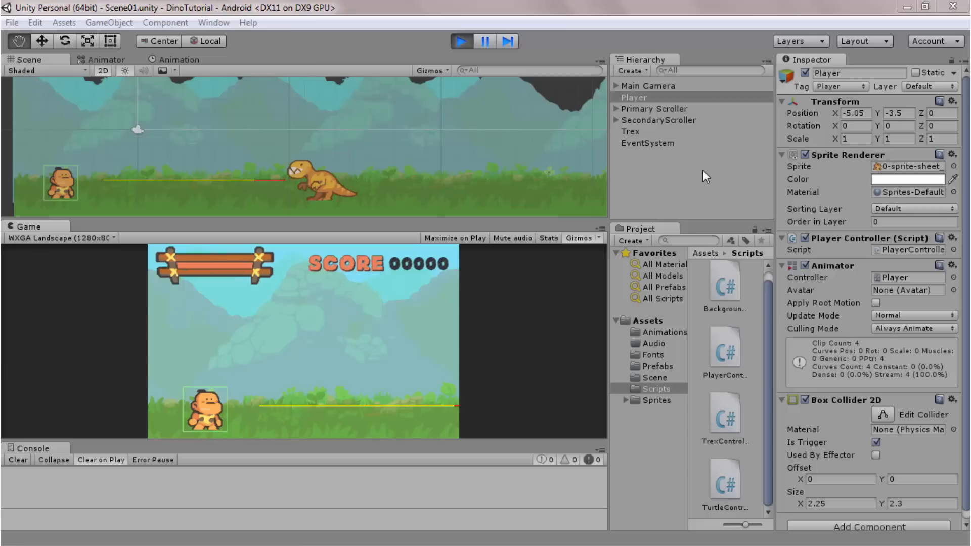
{"action": "mouse_move", "coordinate": [555, 154]}
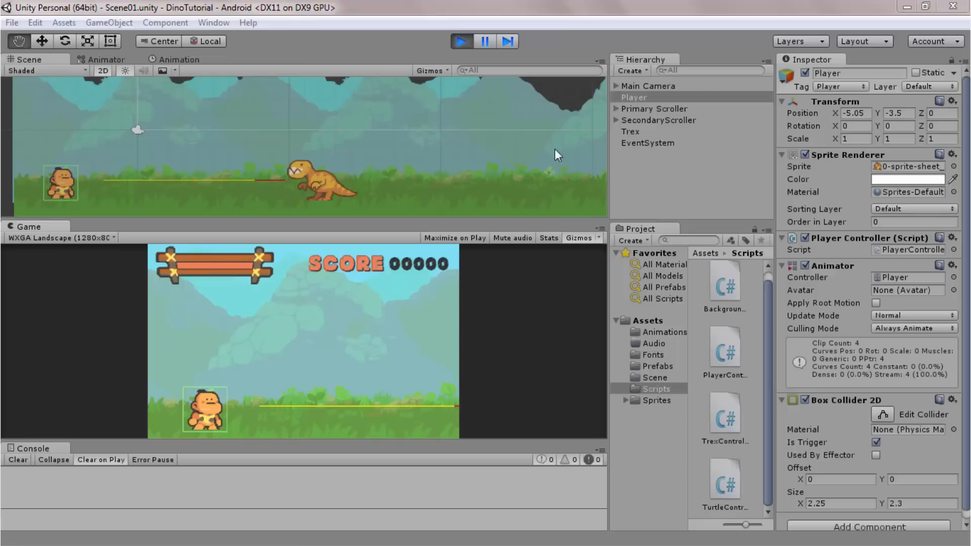
{"action": "mouse_move", "coordinate": [341, 210]}
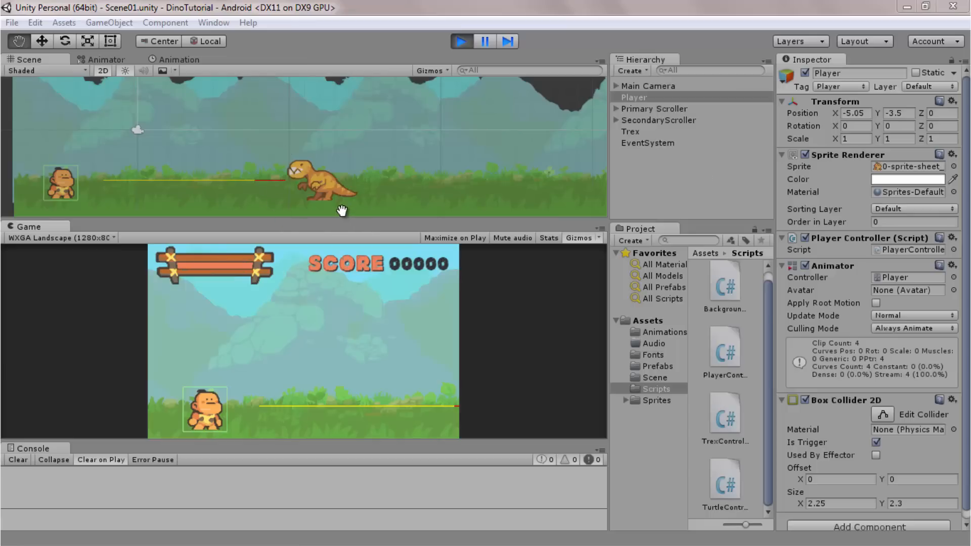
{"action": "mouse_move", "coordinate": [234, 195]}
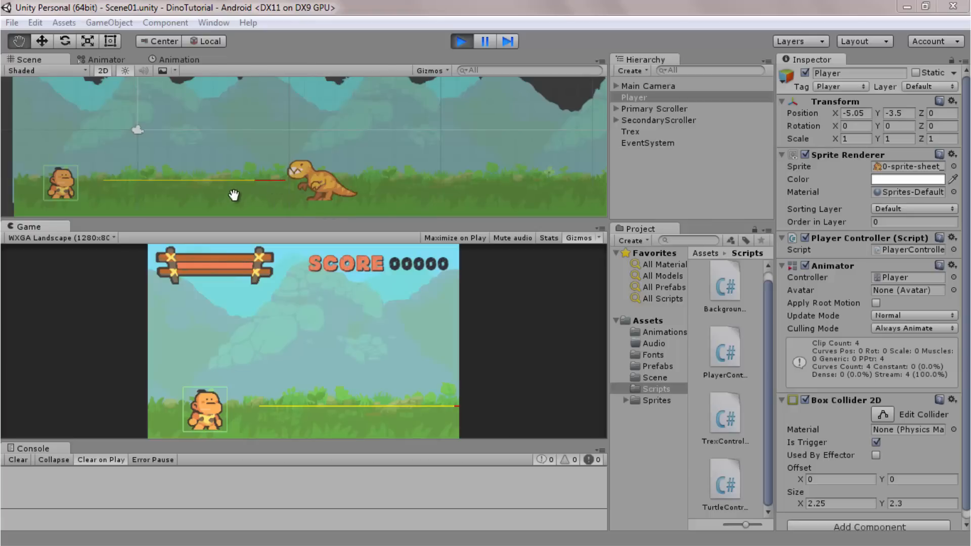
{"action": "mouse_move", "coordinate": [283, 191]}
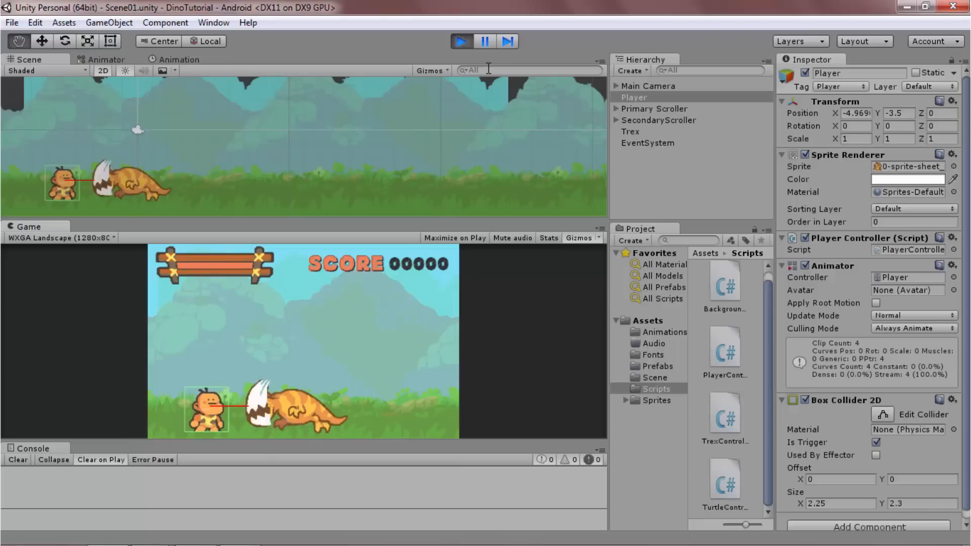
Browse the running scene and scroll through the current object's Inspector components
{"action": "left_click", "coordinate": [484, 41]}
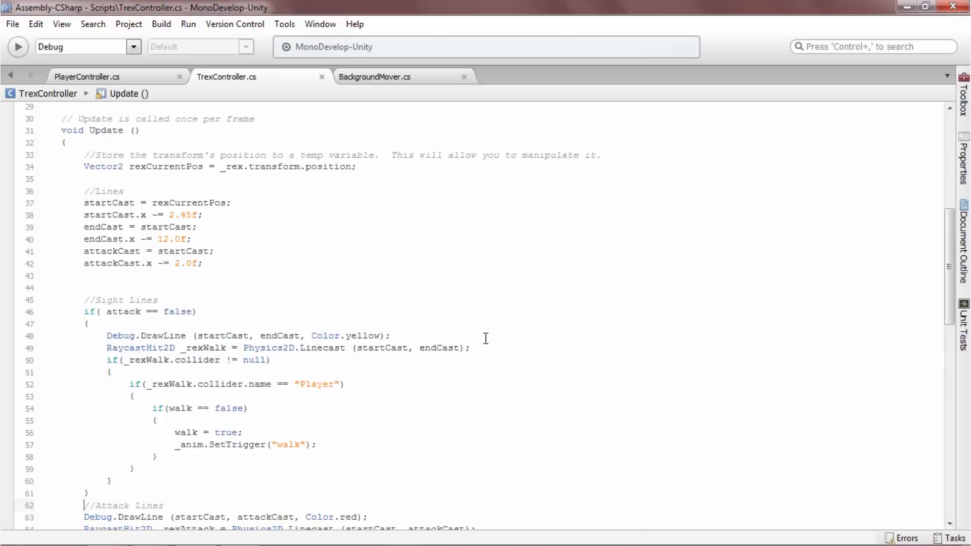
{"action": "mouse_move", "coordinate": [310, 375]}
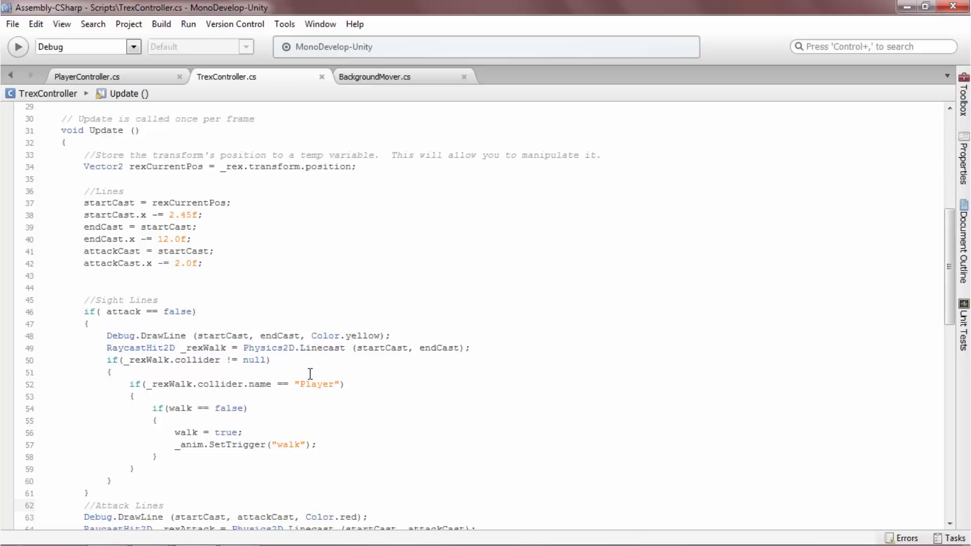
{"action": "mouse_move", "coordinate": [325, 347]}
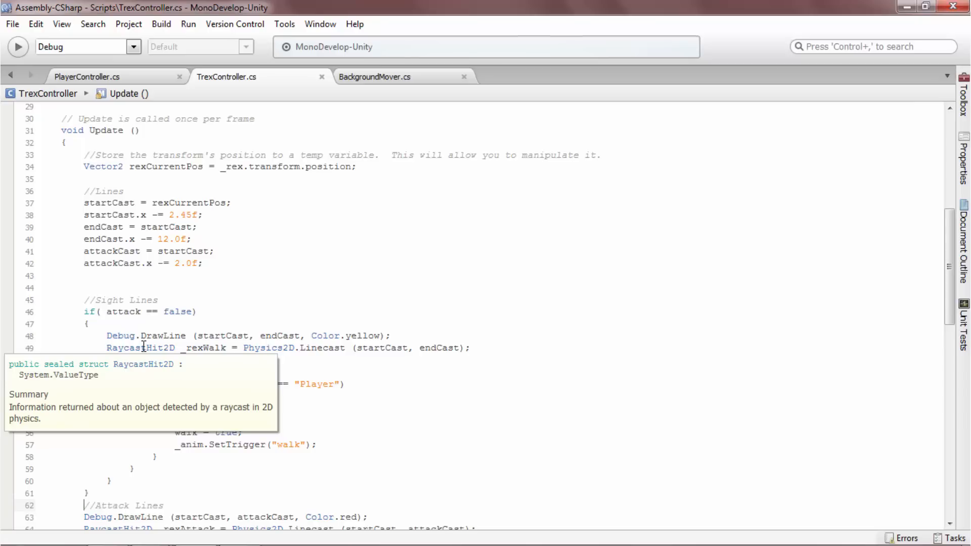
{"action": "mouse_move", "coordinate": [405, 305]}
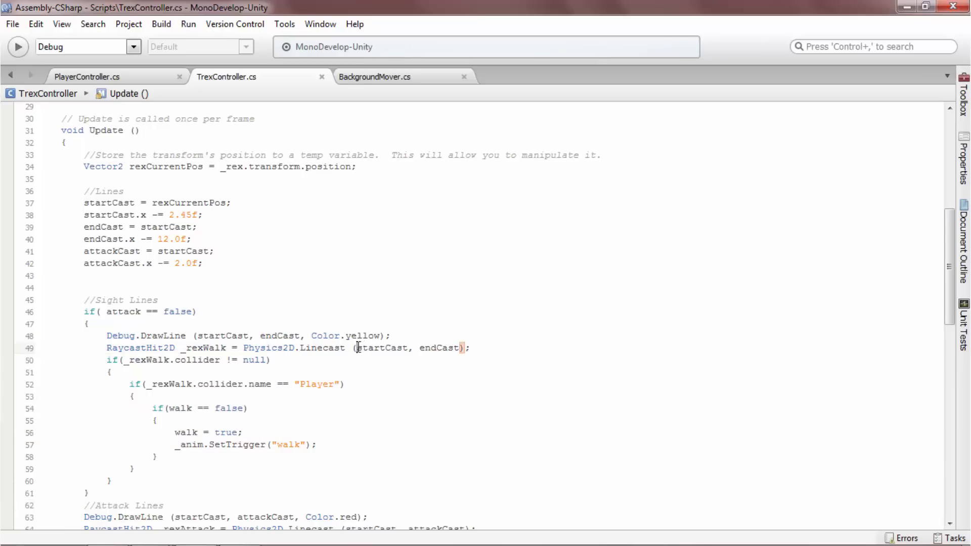
{"action": "double_click", "coordinate": [382, 347]}
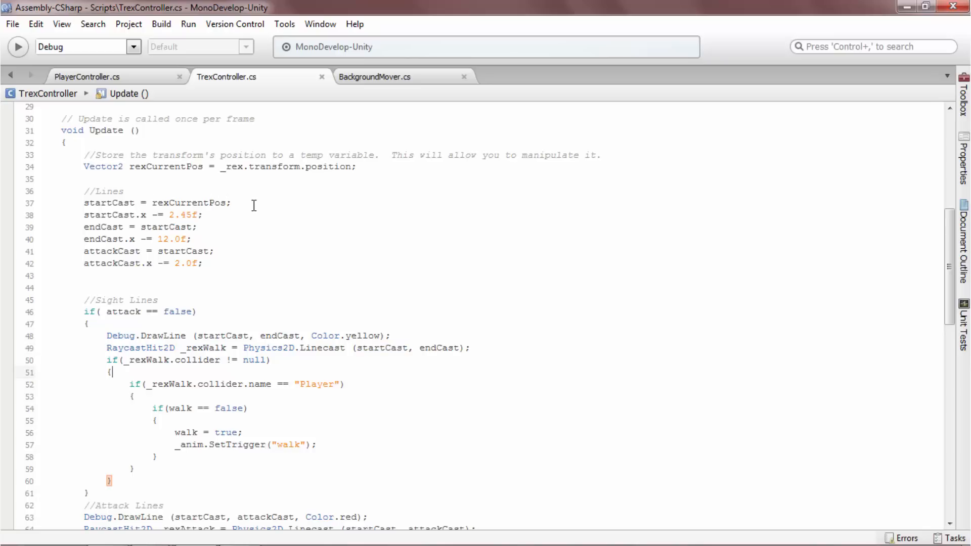
{"action": "mouse_move", "coordinate": [99, 122]}
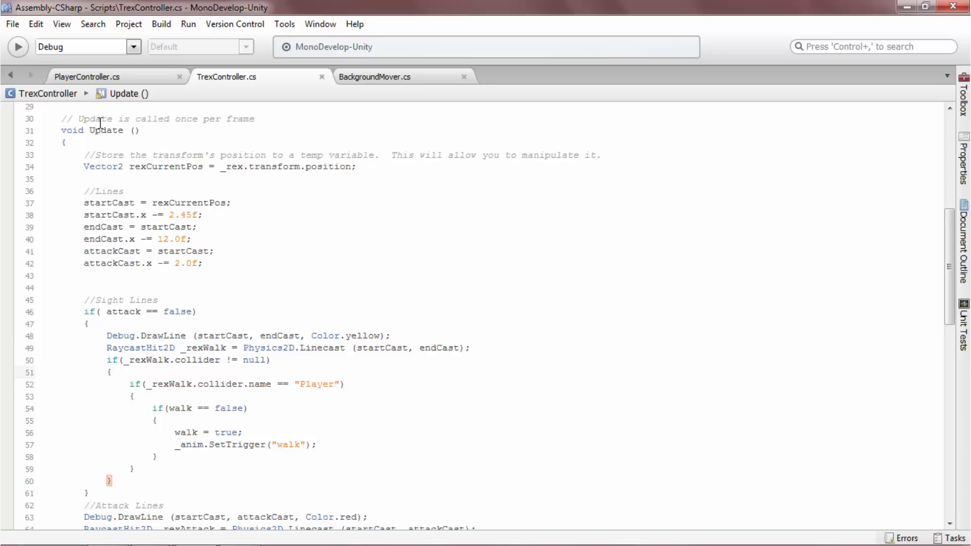
{"action": "mouse_move", "coordinate": [70, 241]}
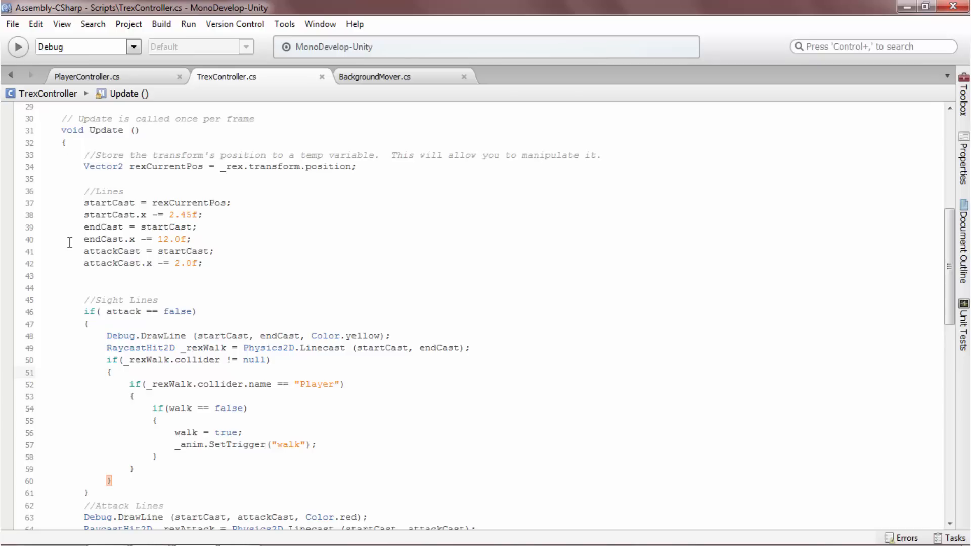
{"action": "left_click", "coordinate": [112, 373]}
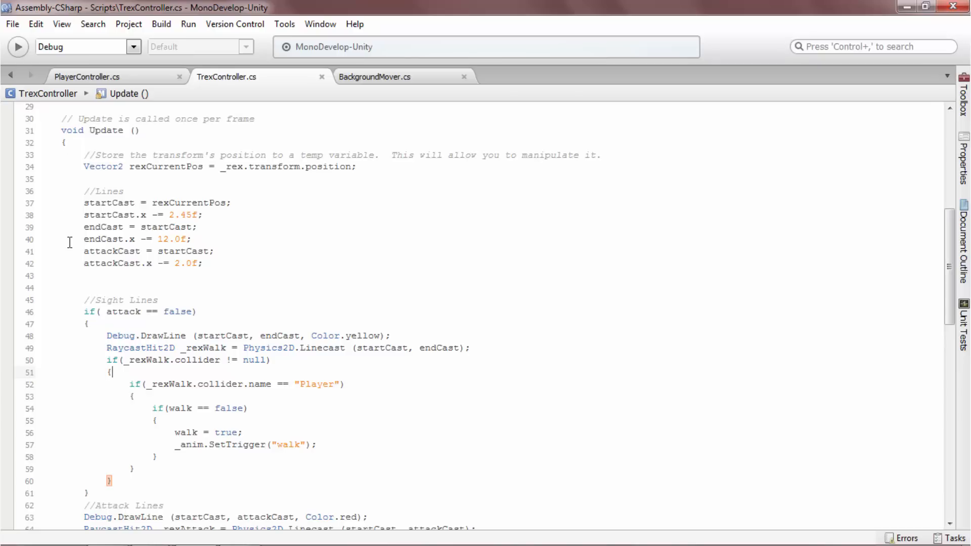
{"action": "scroll", "scroll_direction": "down", "scroll_amount": 3}
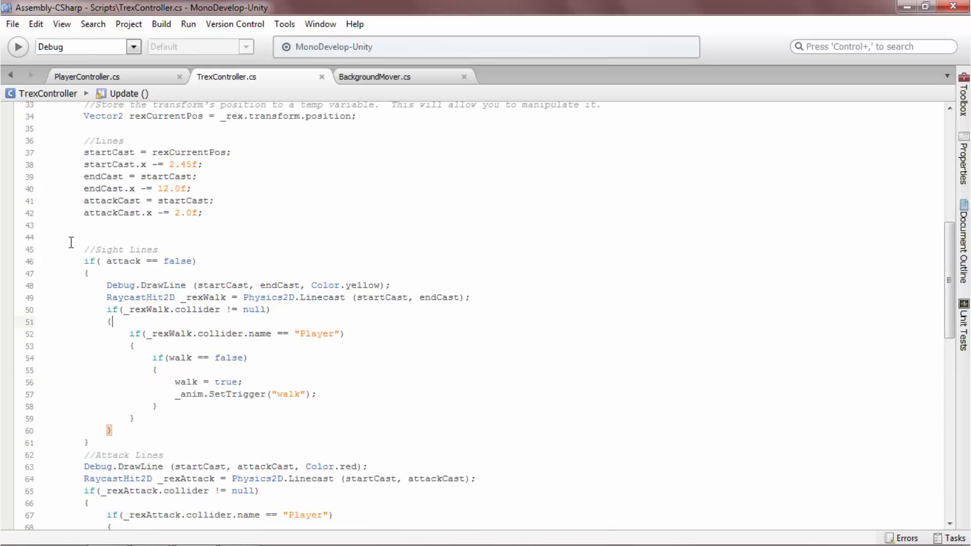
{"action": "scroll", "scroll_direction": "down", "scroll_amount": 3}
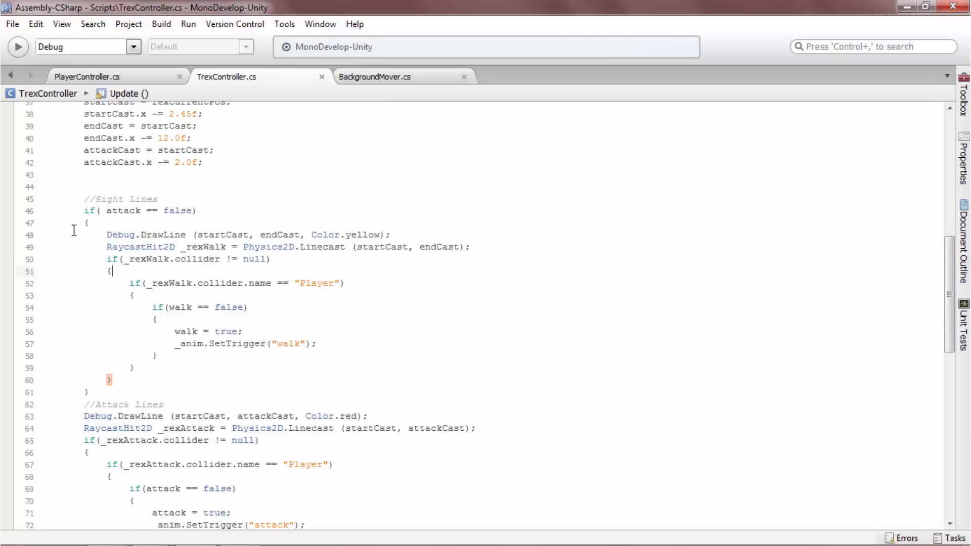
{"action": "mouse_move", "coordinate": [83, 356]}
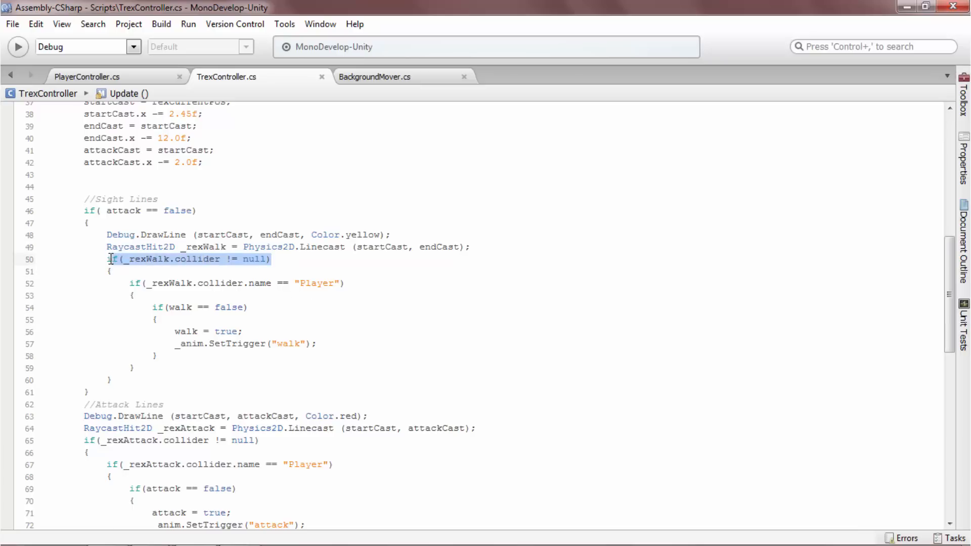
{"action": "mouse_move", "coordinate": [102, 259]}
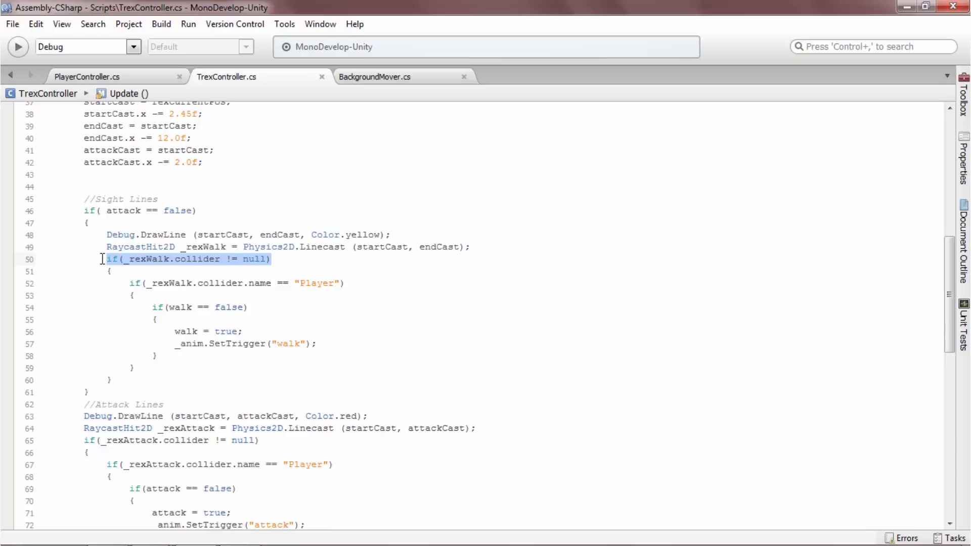
{"action": "mouse_move", "coordinate": [99, 259]}
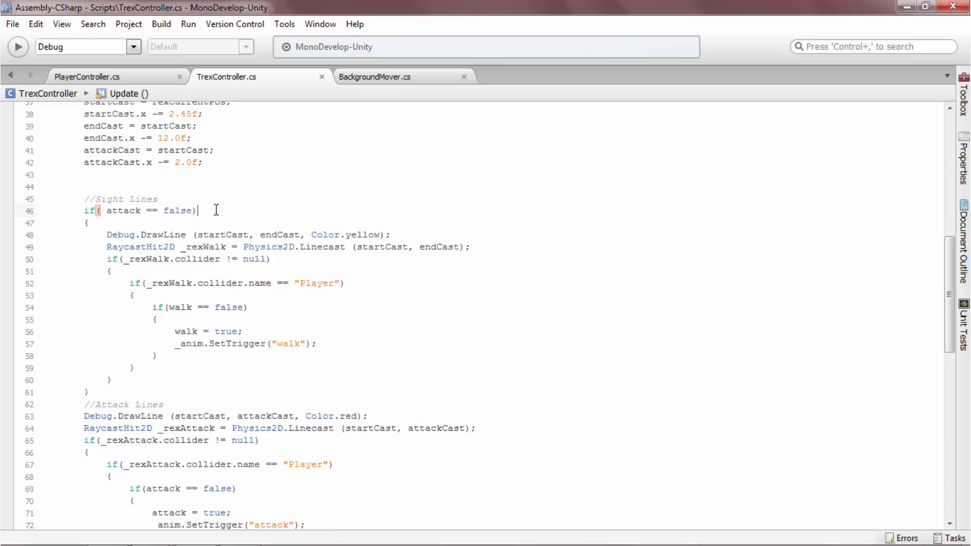
{"action": "scroll", "scroll_direction": "down", "scroll_amount": 3}
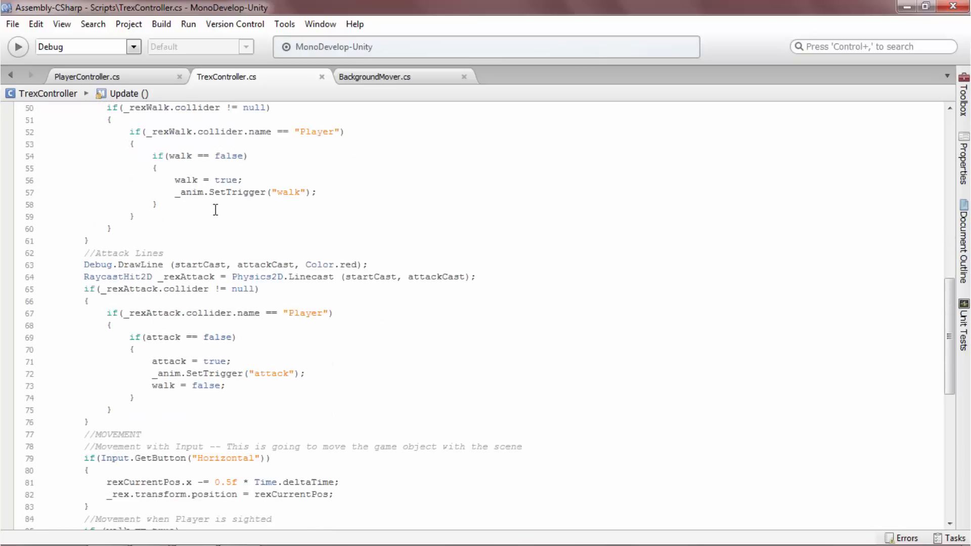
{"action": "scroll", "scroll_direction": "down", "scroll_amount": 3}
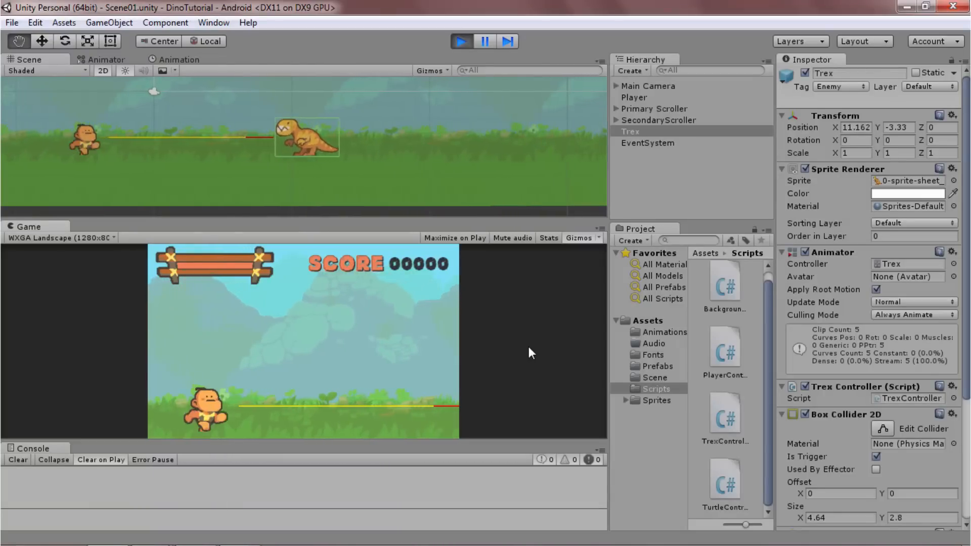
Select Player in the Hierarchy to show its Player Controller script and trigger Box Collider 2D
{"action": "left_click", "coordinate": [633, 97]}
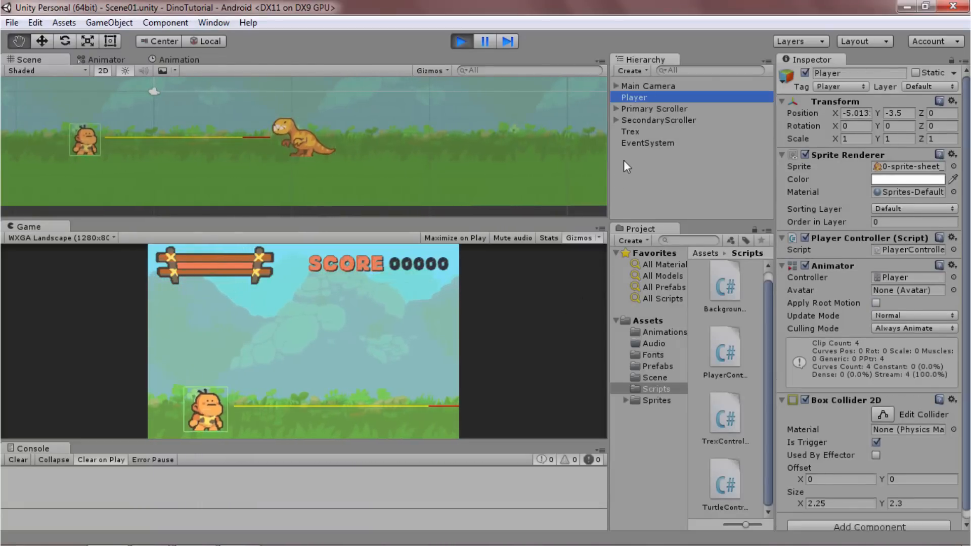
{"action": "mouse_move", "coordinate": [545, 376]}
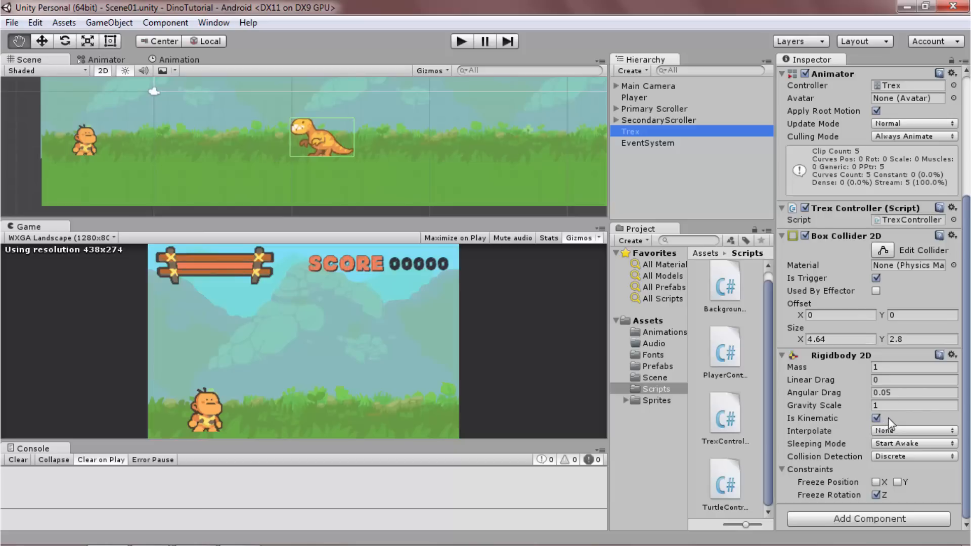
{"action": "mouse_move", "coordinate": [908, 427]}
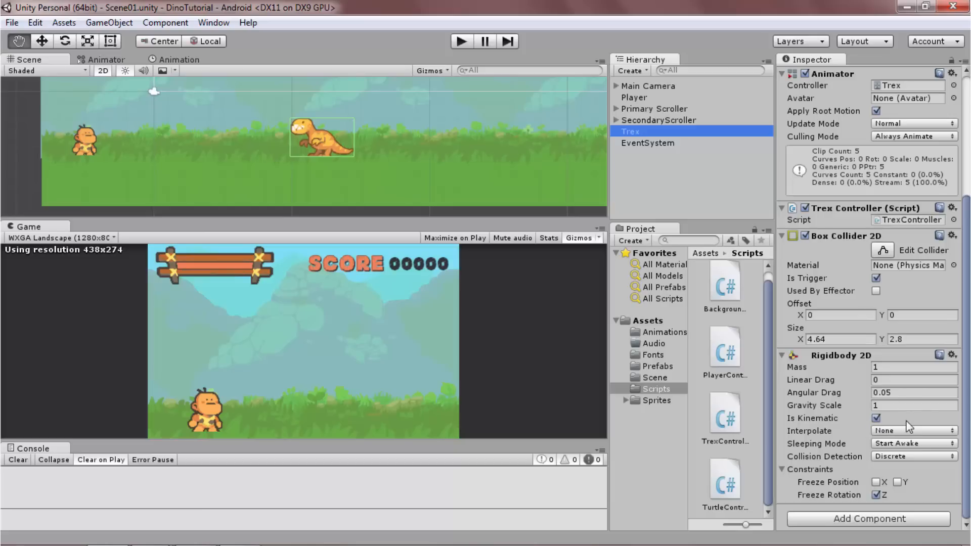
{"action": "mouse_move", "coordinate": [910, 379]}
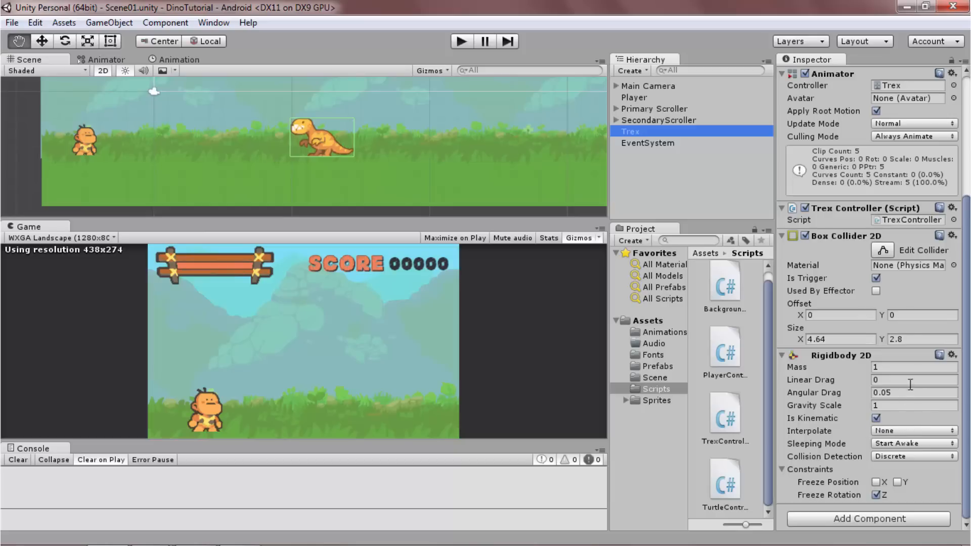
{"action": "mouse_move", "coordinate": [799, 288]}
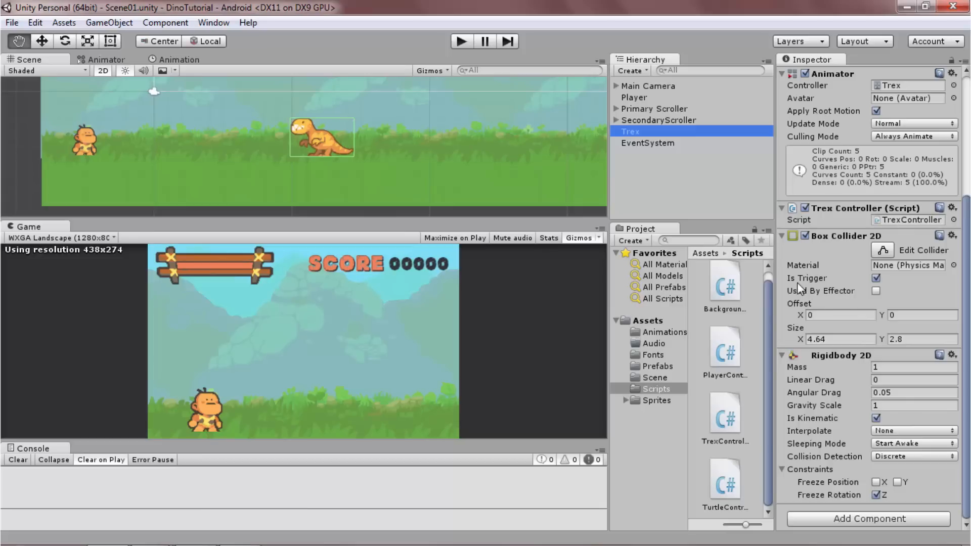
Select Trex in the Hierarchy to show its trigger Box Collider 2D and kinematic Rigidbody 2D
{"action": "left_click", "coordinate": [634, 98]}
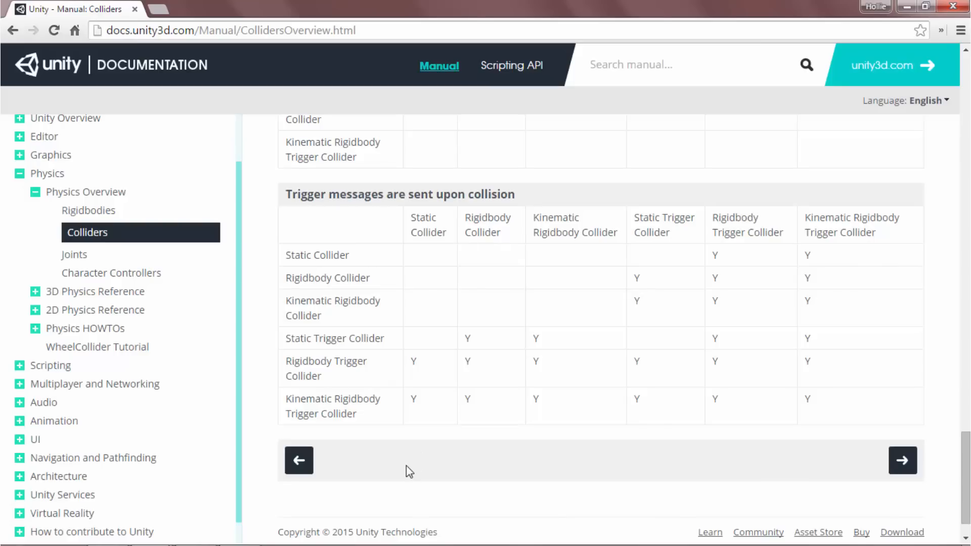
{"action": "mouse_move", "coordinate": [649, 217]}
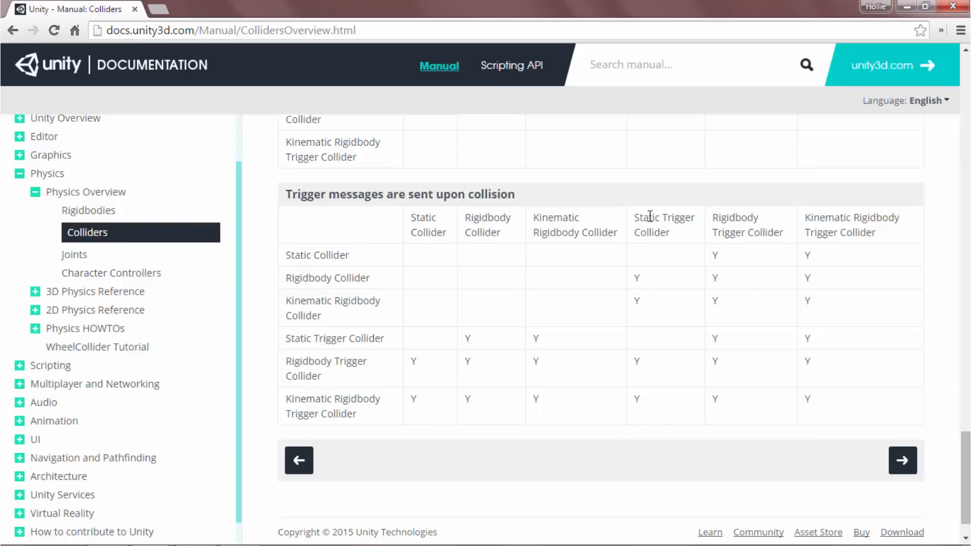
{"action": "mouse_move", "coordinate": [651, 389]}
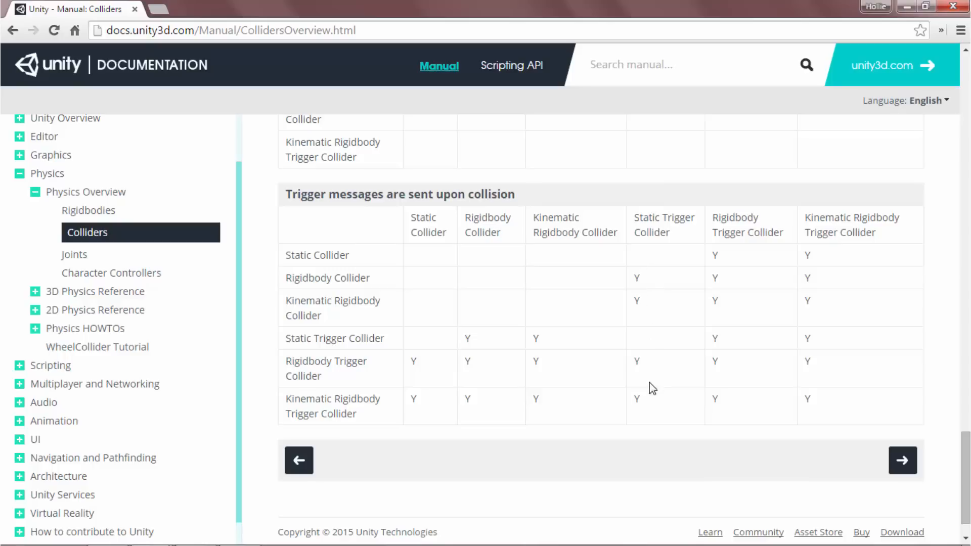
{"action": "mouse_move", "coordinate": [296, 401]}
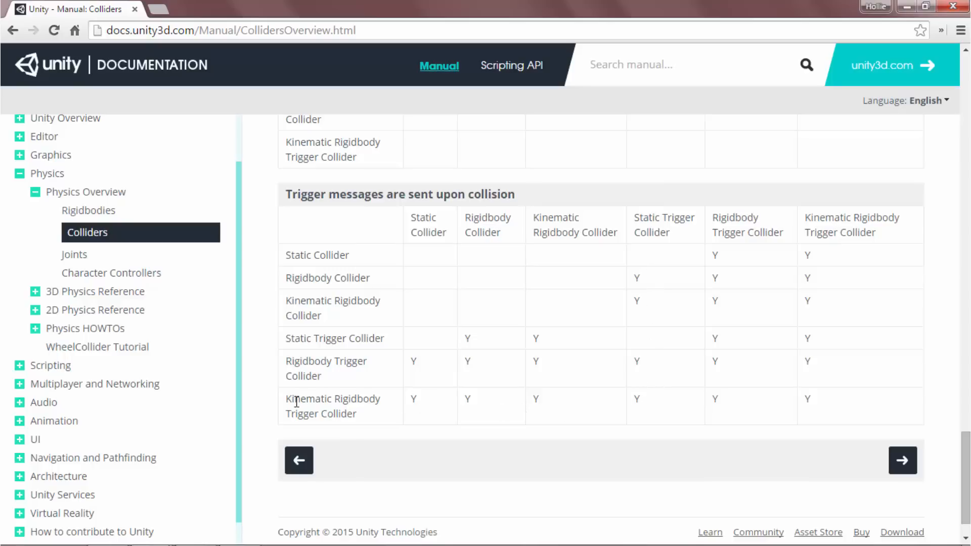